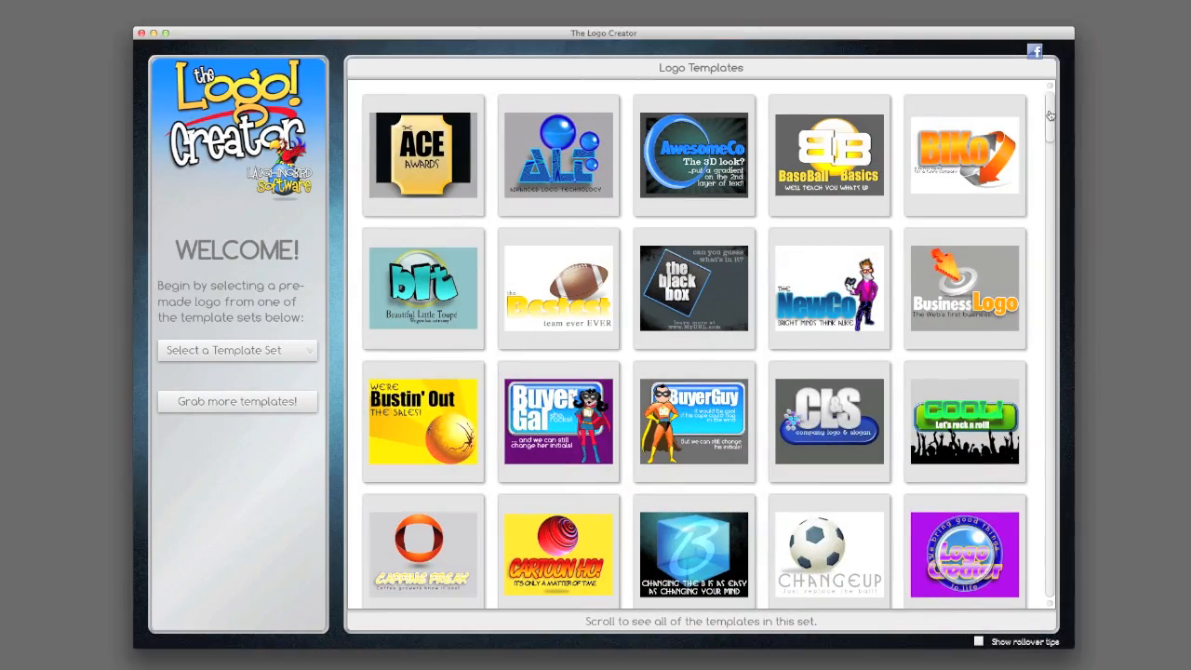
Scroll the Logo Templates grid from the first templates down to the last ones in the set.
scroll("down", 3)
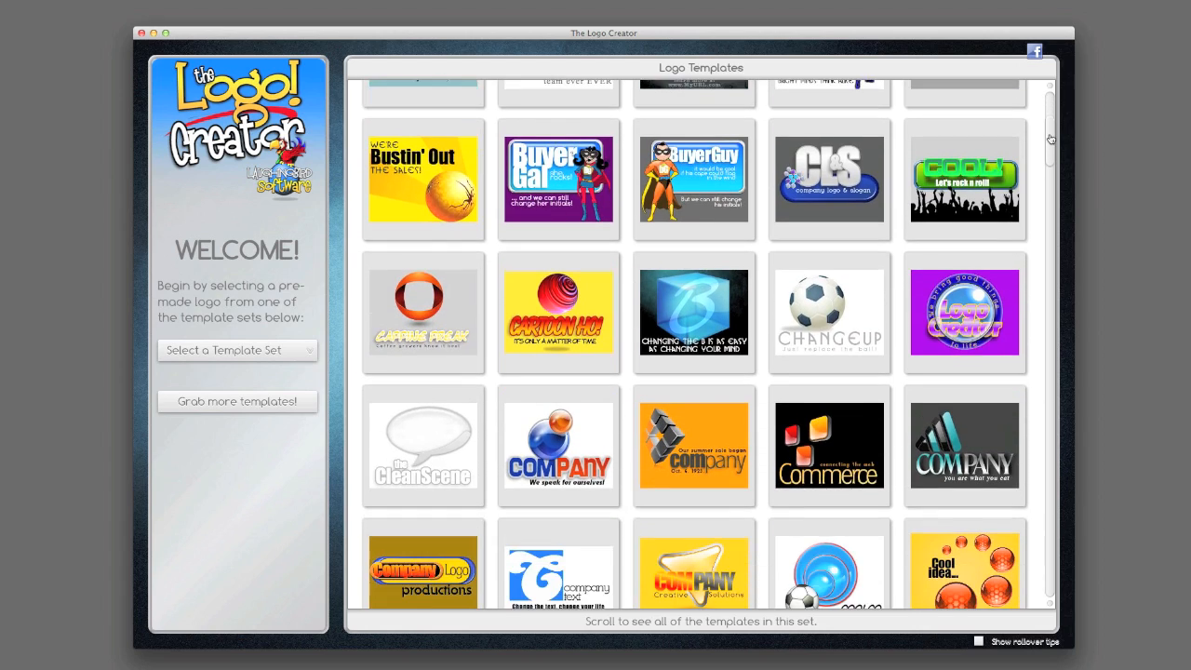
scroll("down", 3)
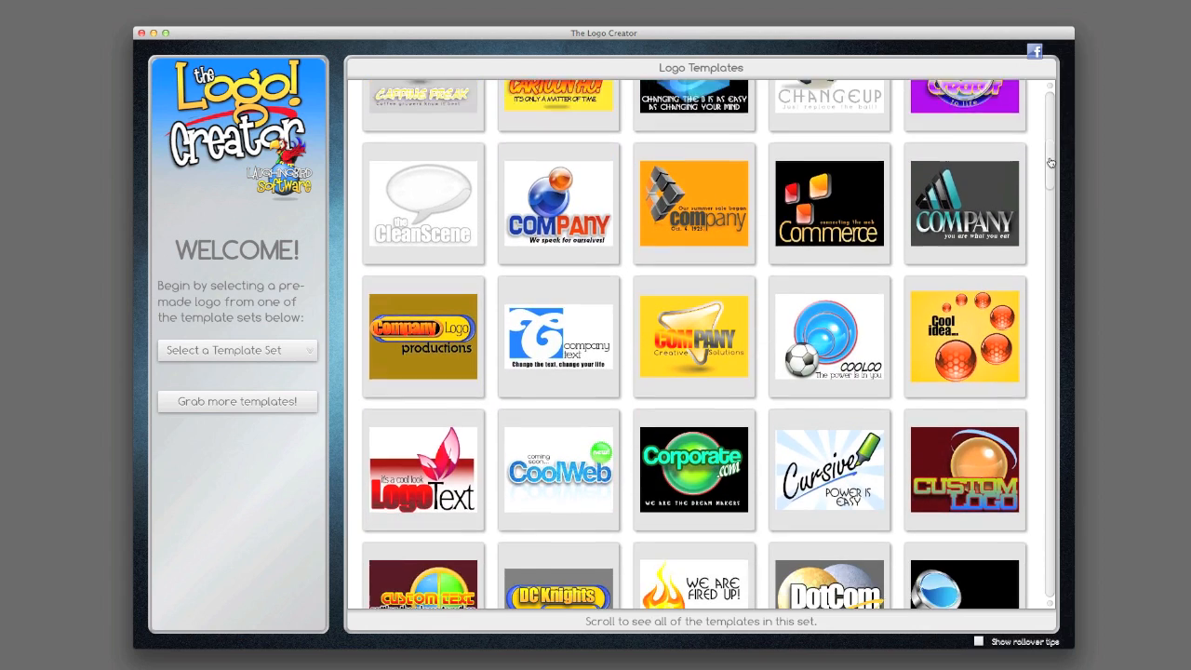
scroll("down", 3)
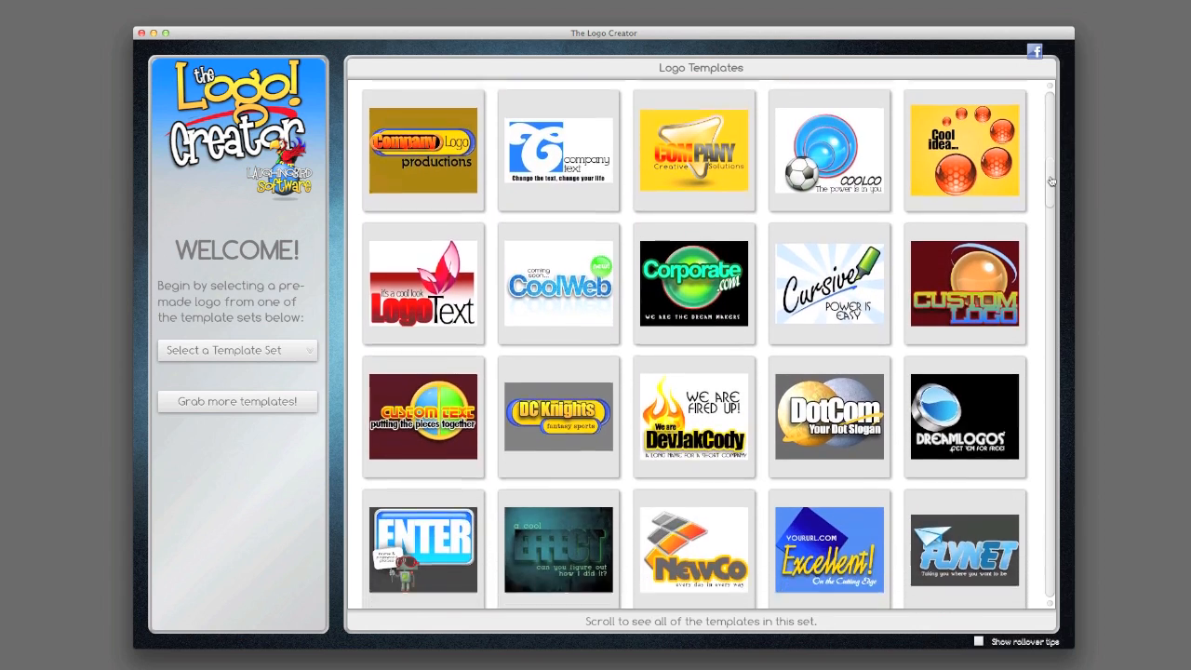
scroll("down", 3)
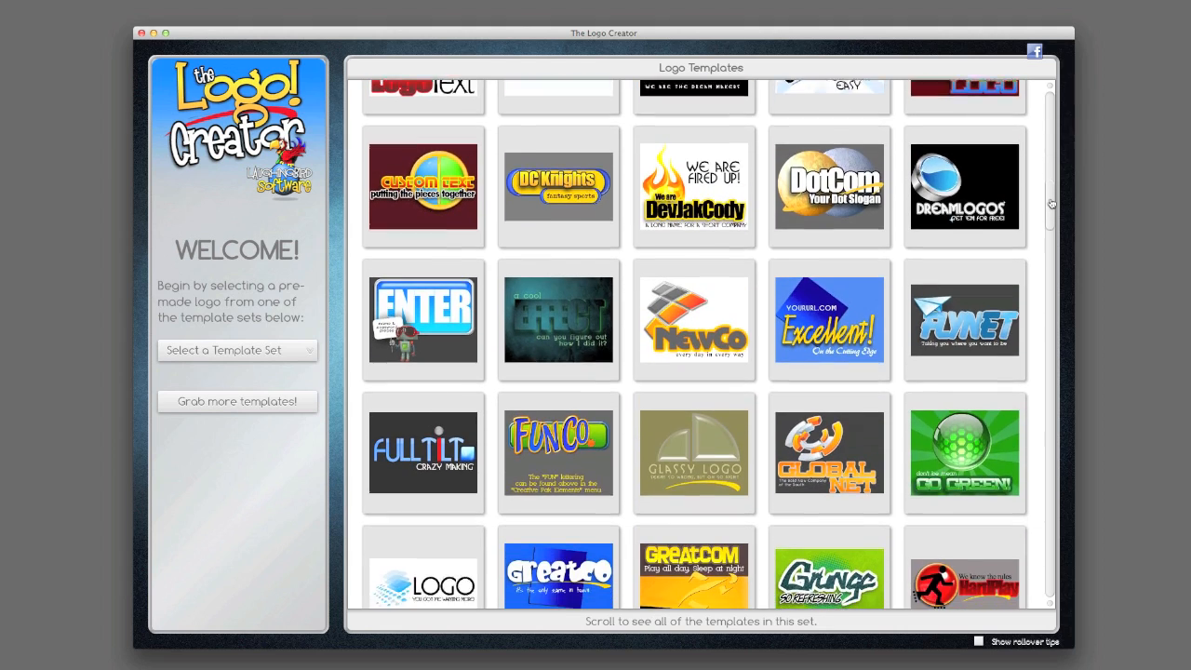
scroll("down", 3)
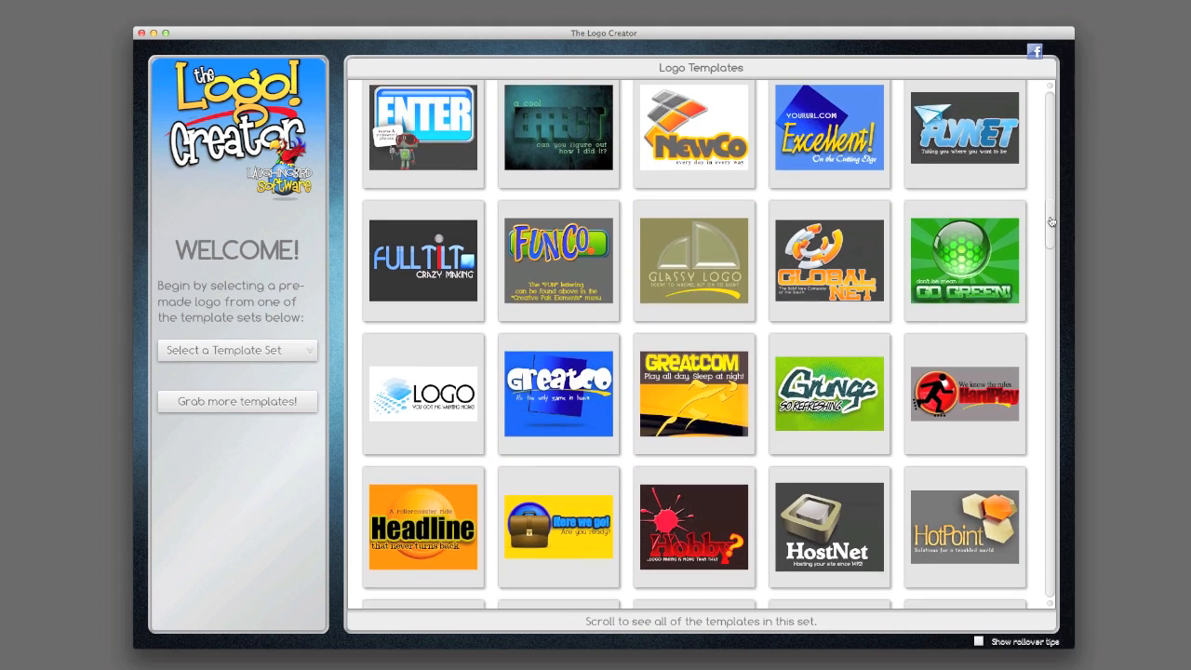
scroll("down", 3)
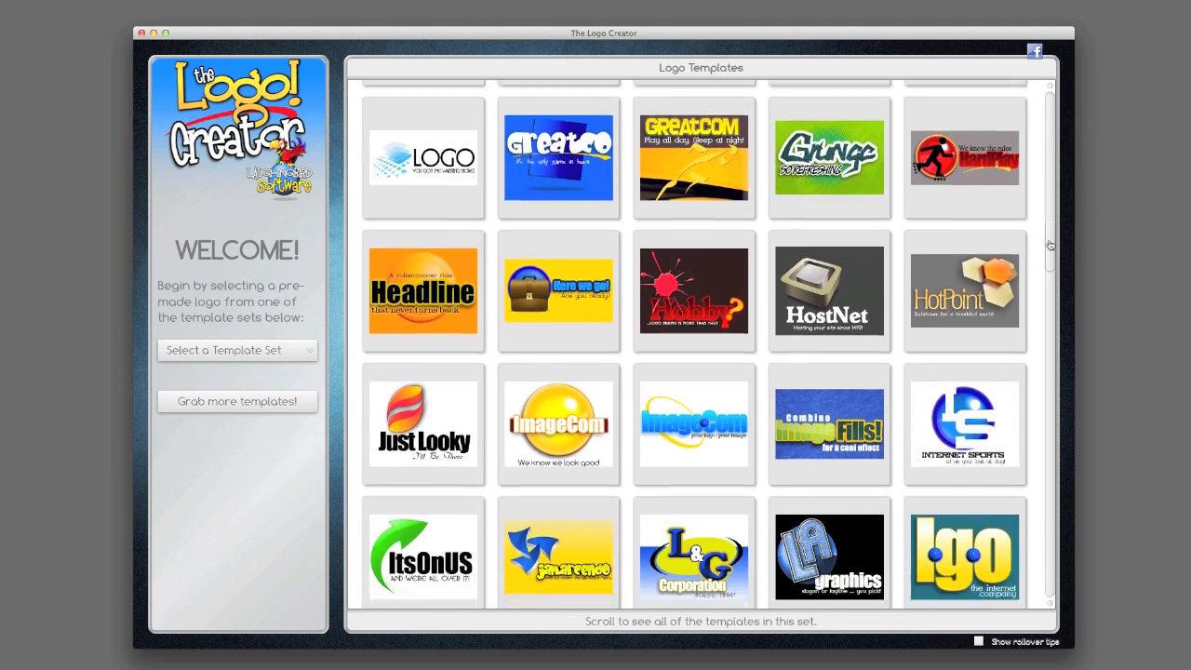
scroll("down", 3)
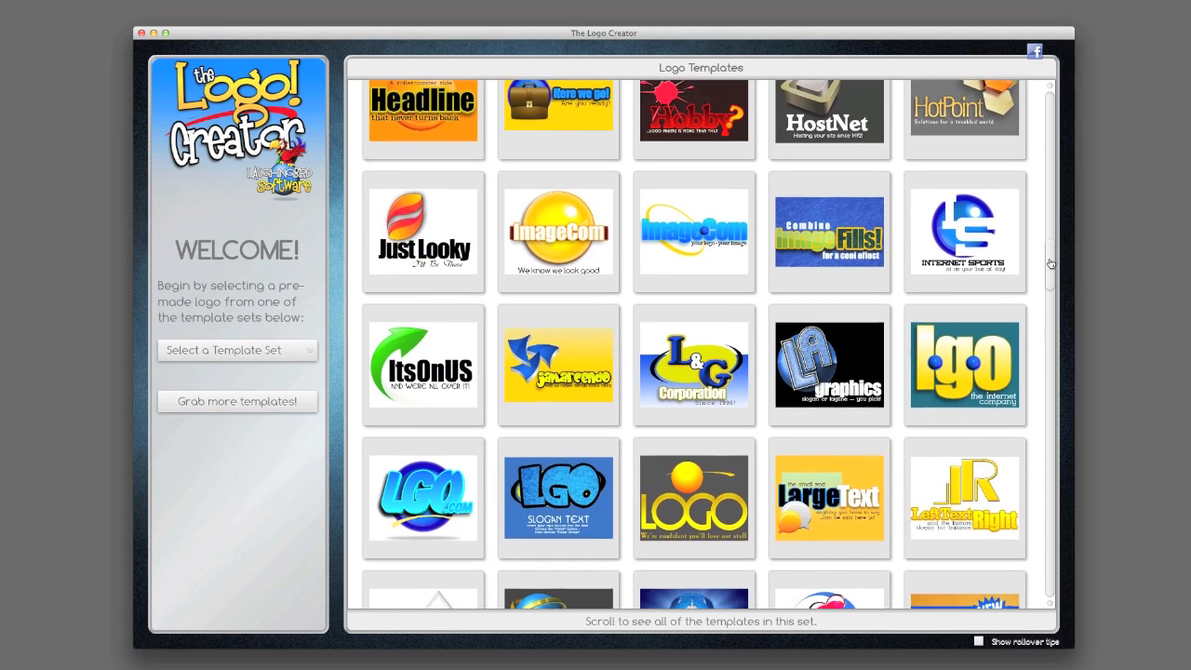
scroll("down", 3)
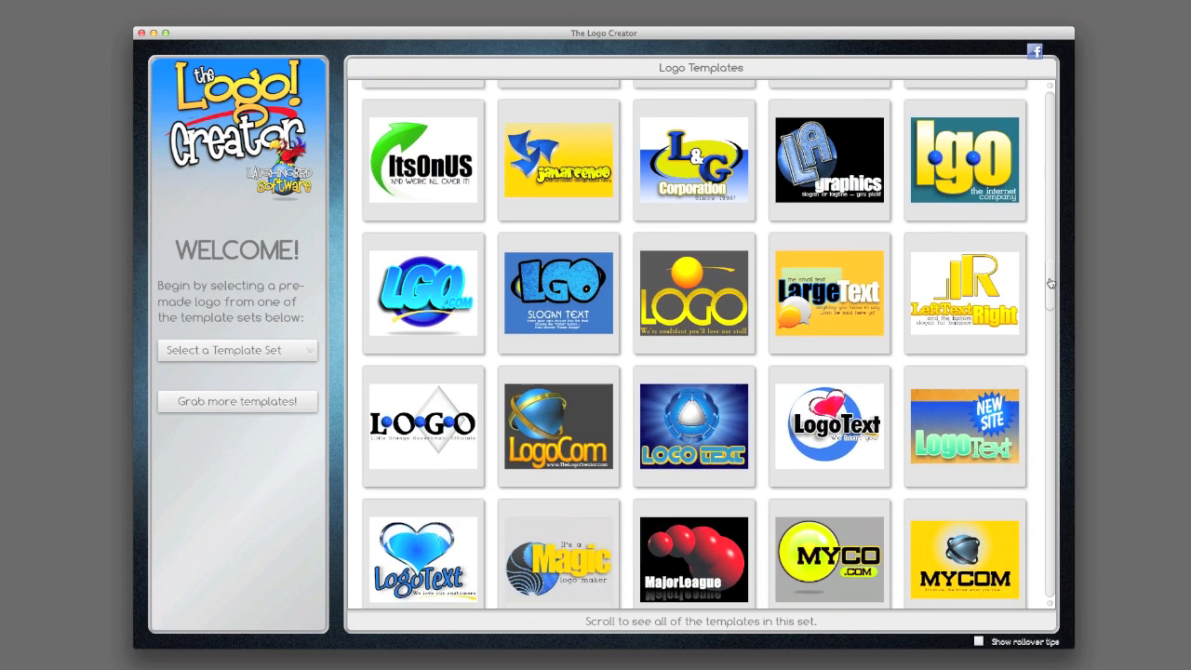
scroll("up", 3)
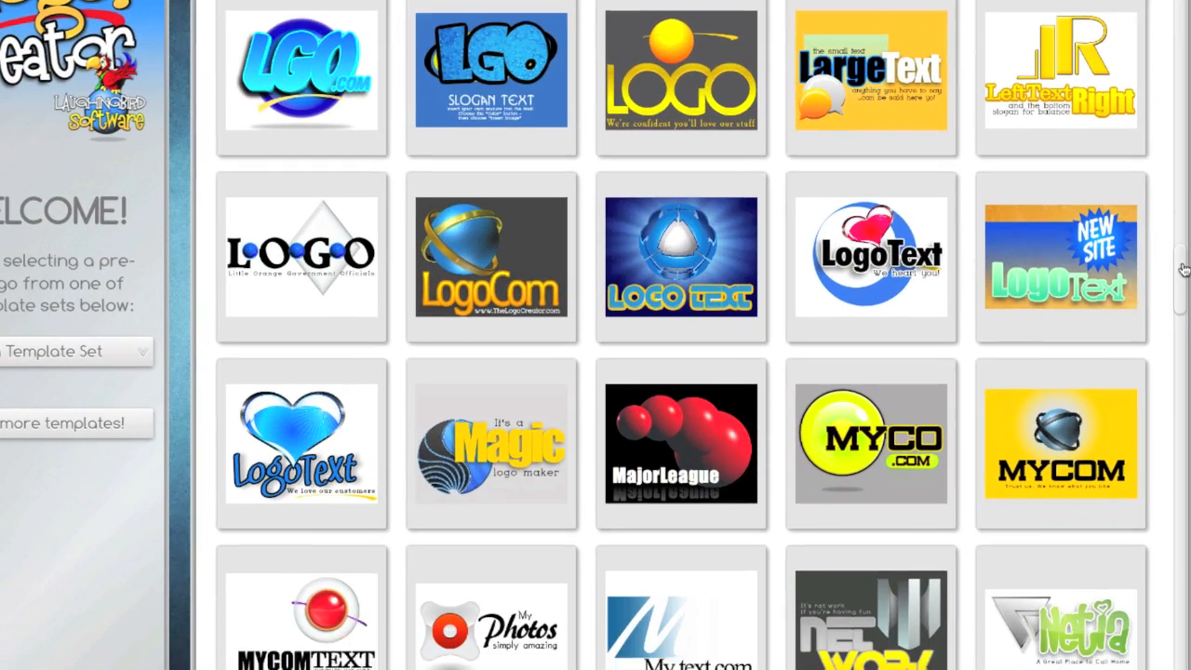
scroll("down", 3)
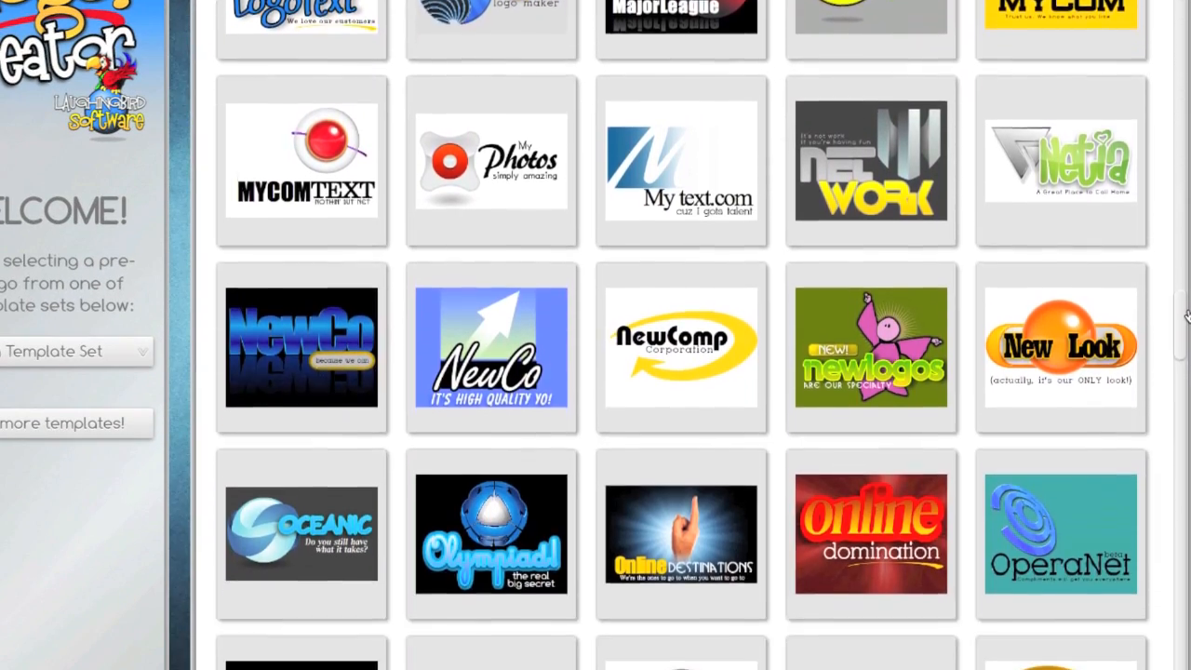
scroll("down", 3)
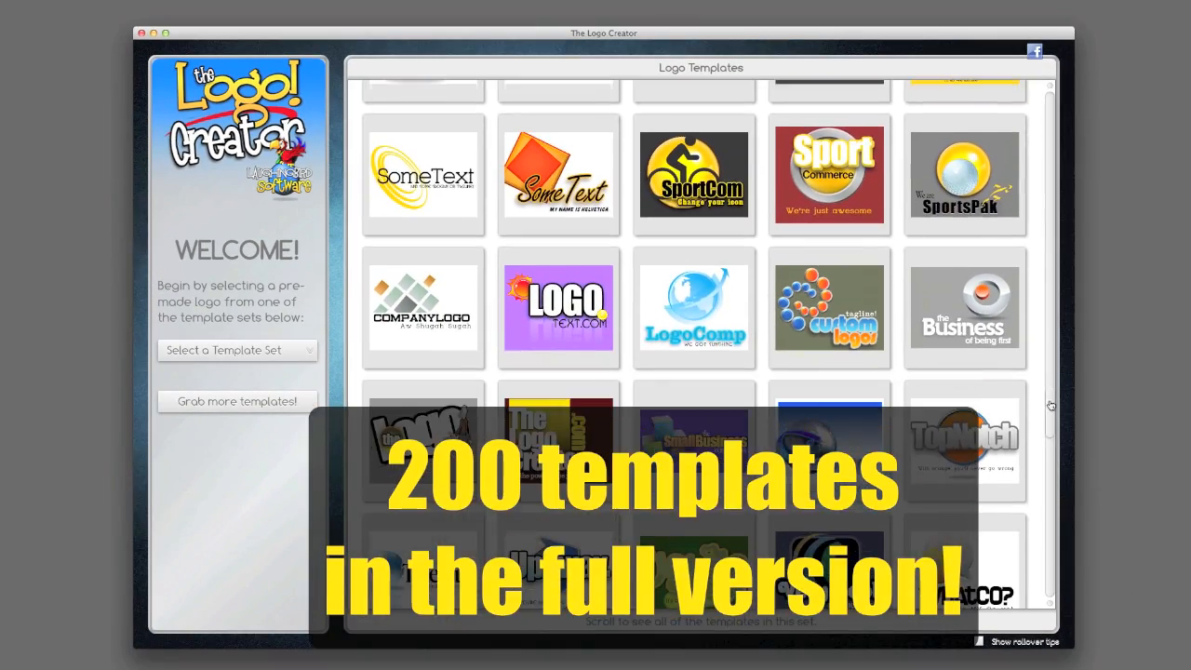
scroll("down", 3)
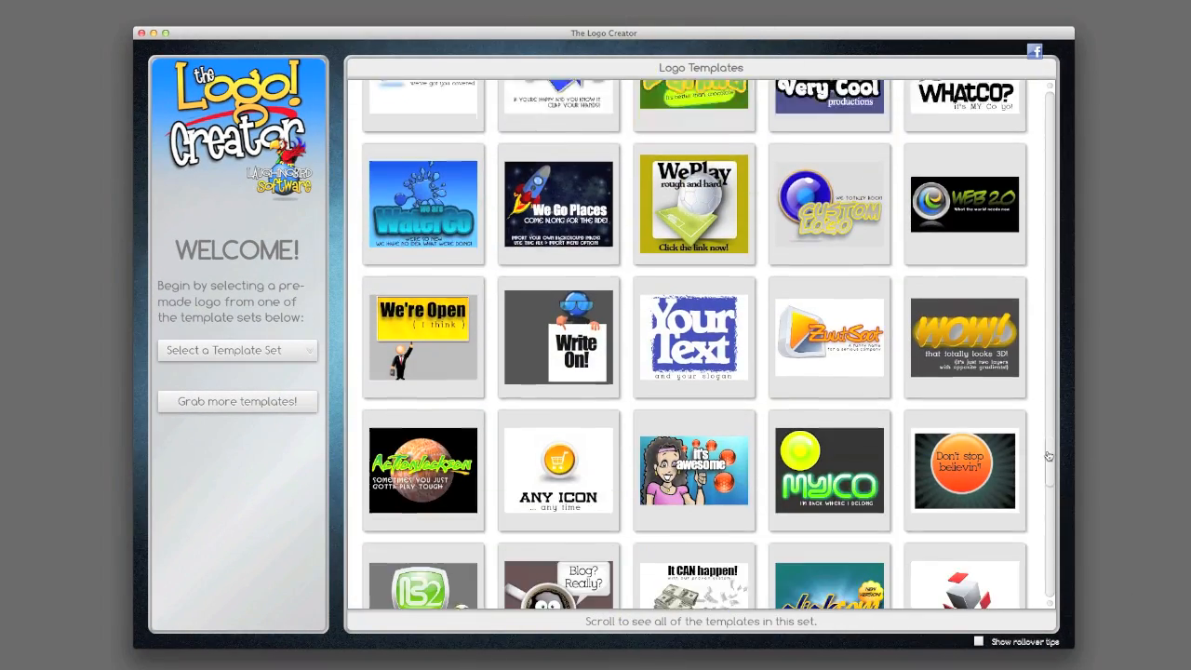
scroll("down", 3)
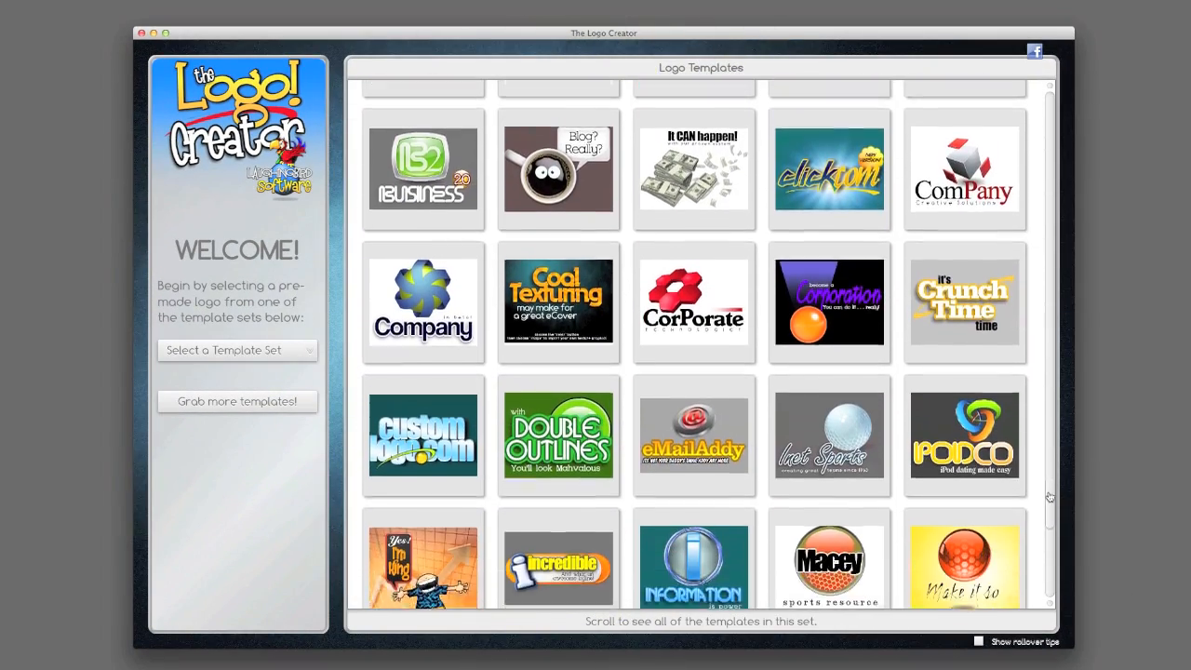
scroll("down", 3)
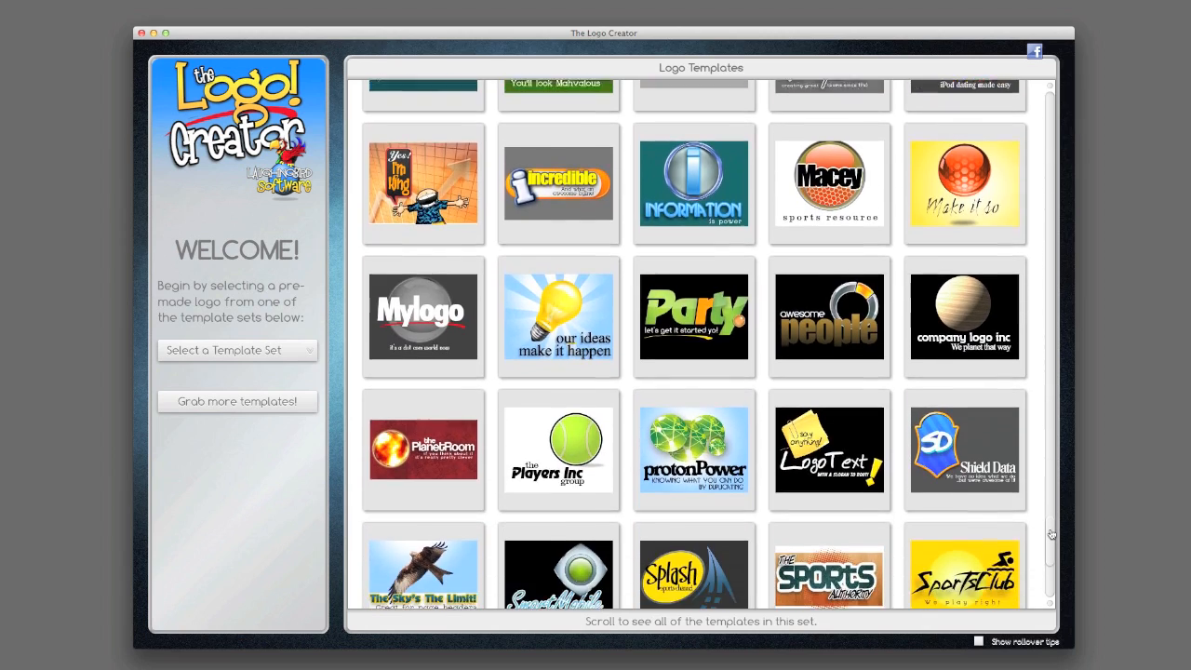
scroll("down", 3)
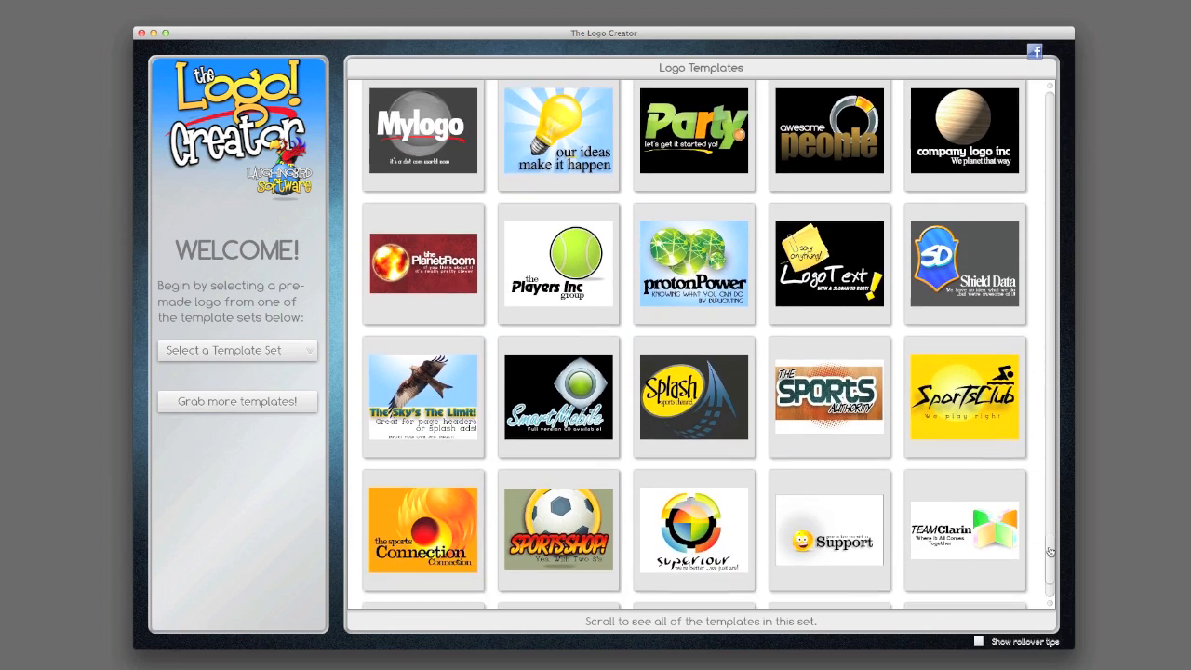
scroll("down", 3)
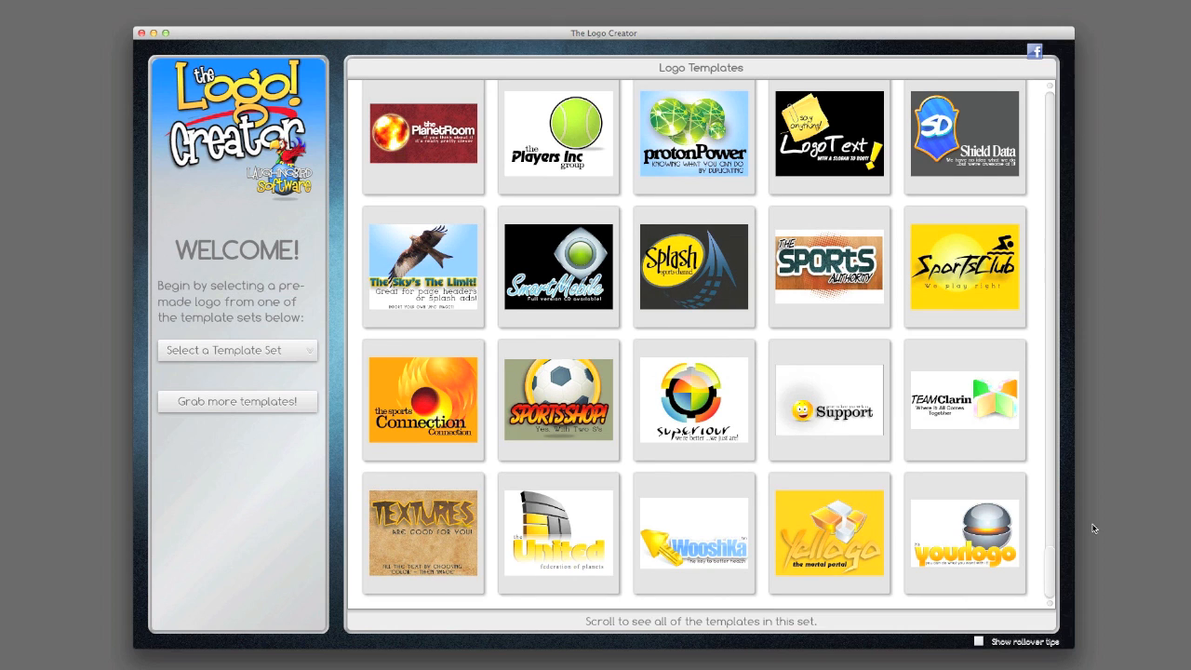
mouse_move(1163, 318)
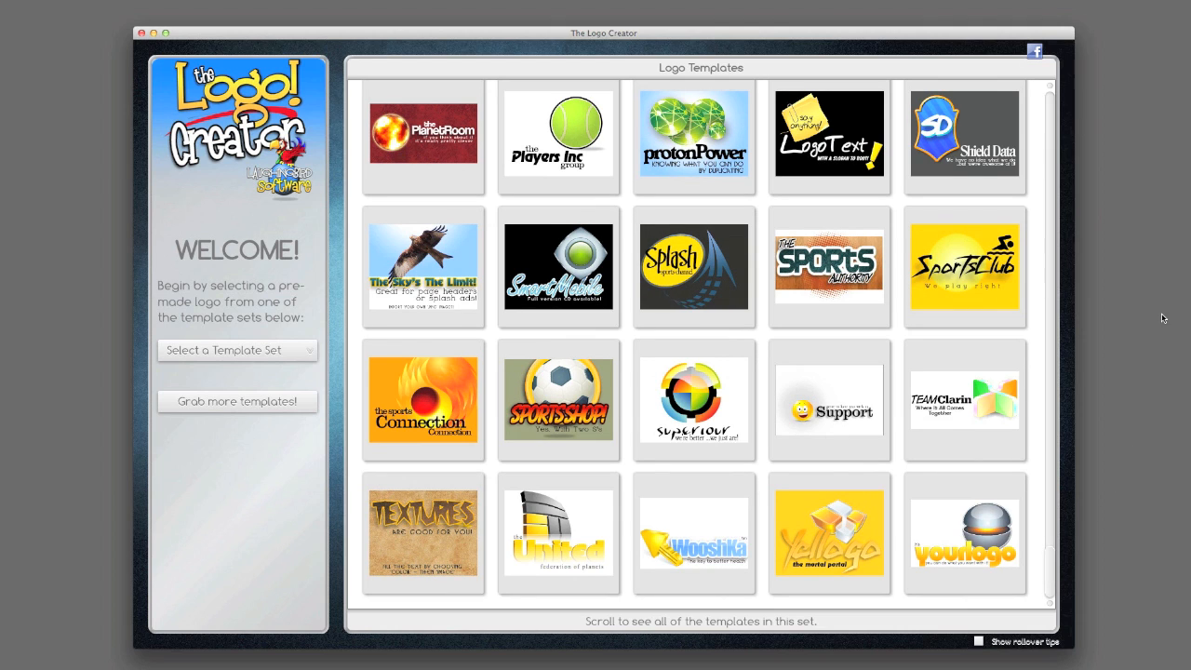
mouse_move(1079, 246)
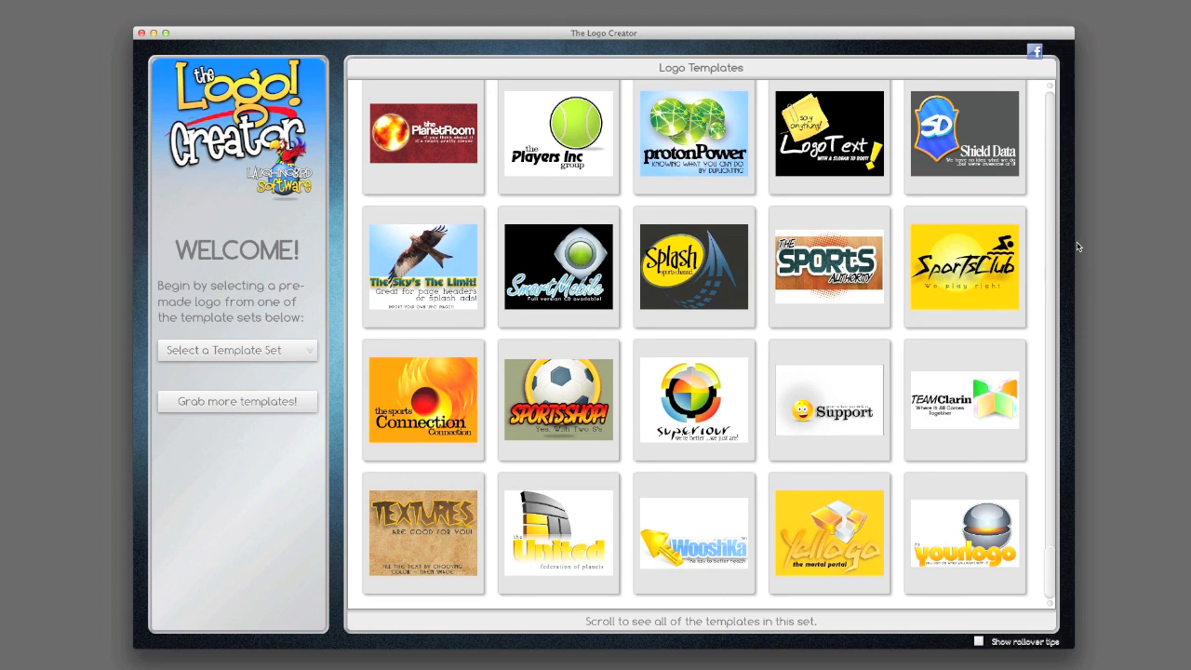
mouse_move(550, 347)
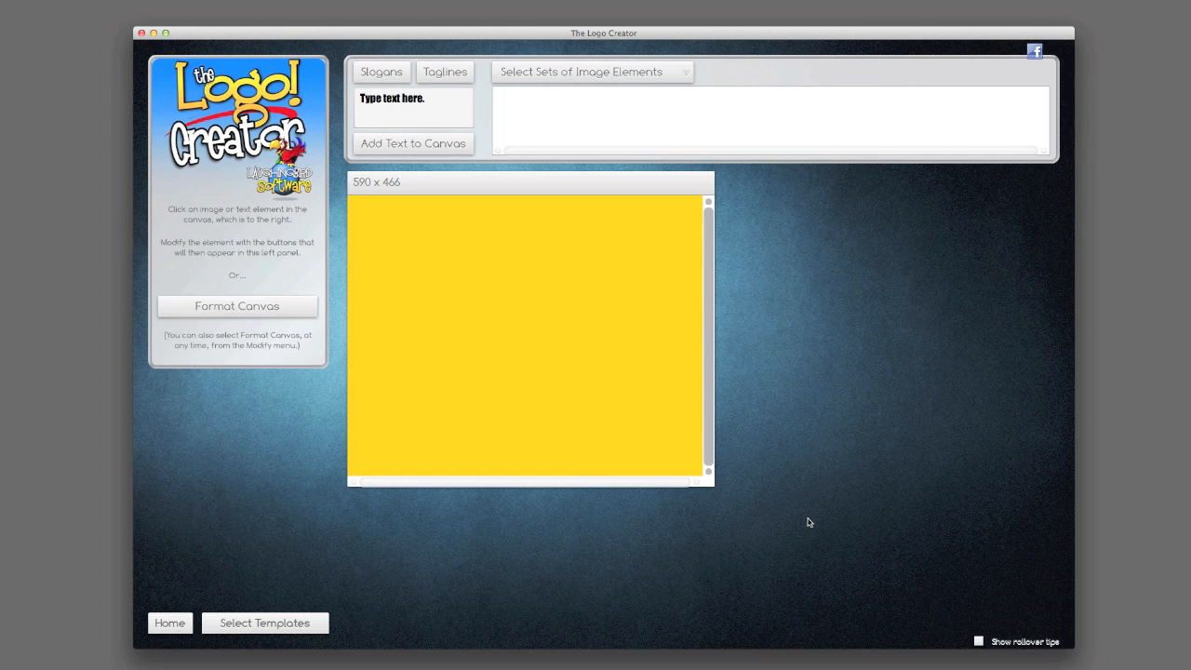
Show the Spheres.db element set, then switch to Corporate Elements.db and deselect the canvas element.
left_click(592, 70)
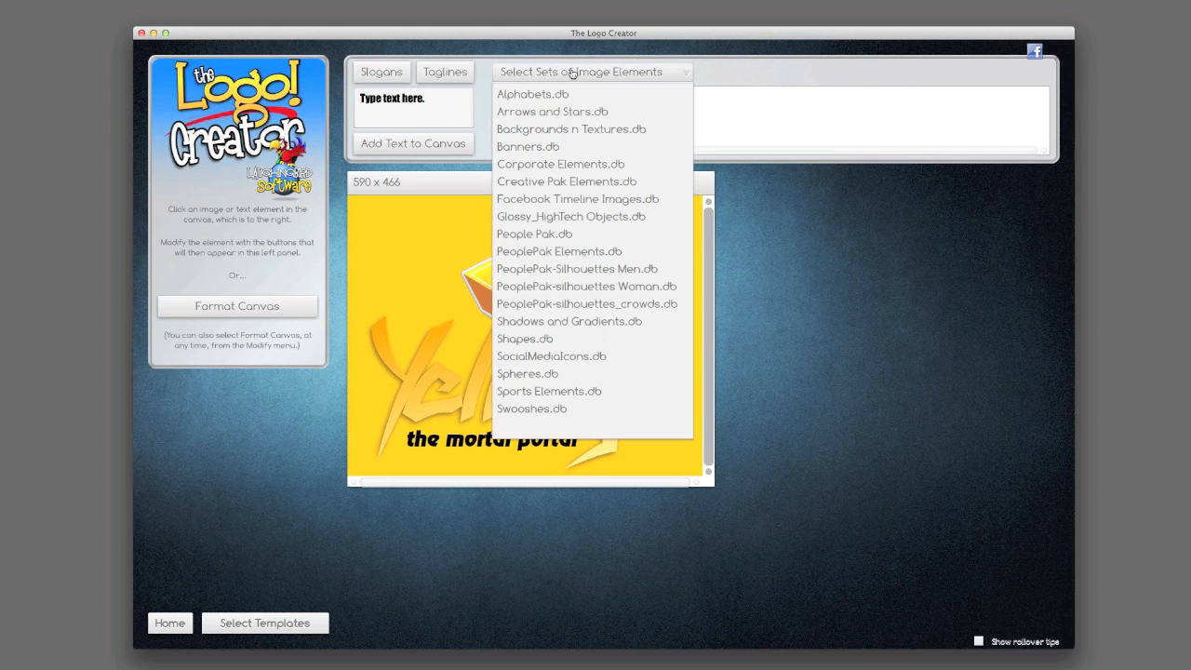
left_click(528, 372)
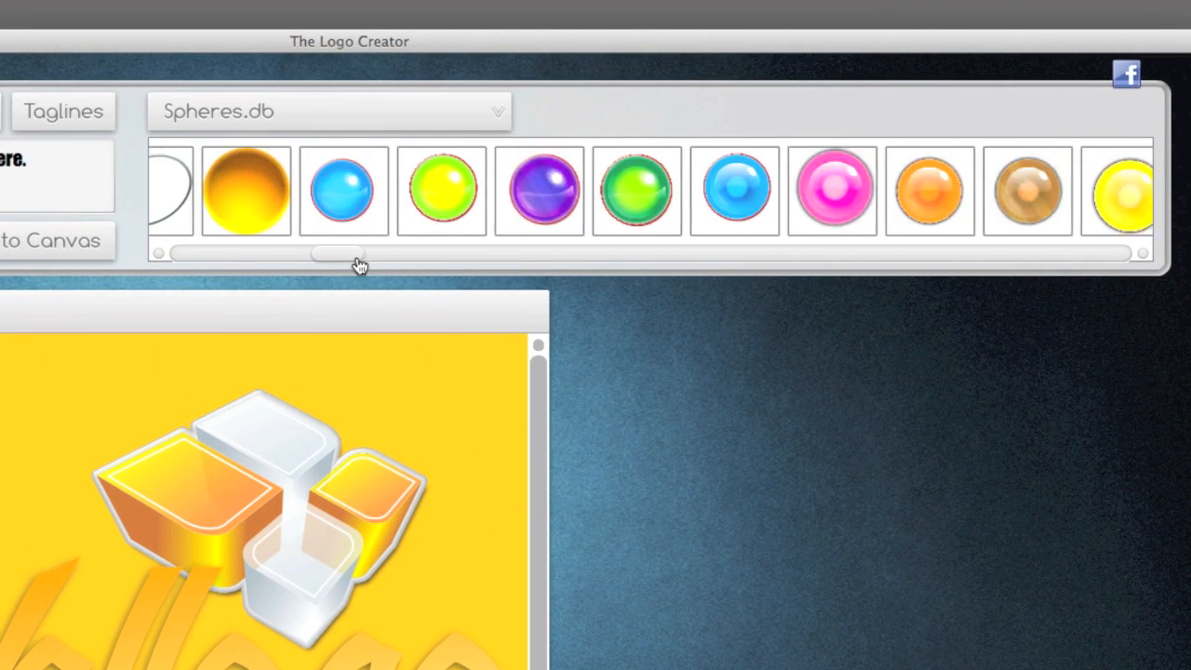
left_click_drag(361, 253, 480, 253)
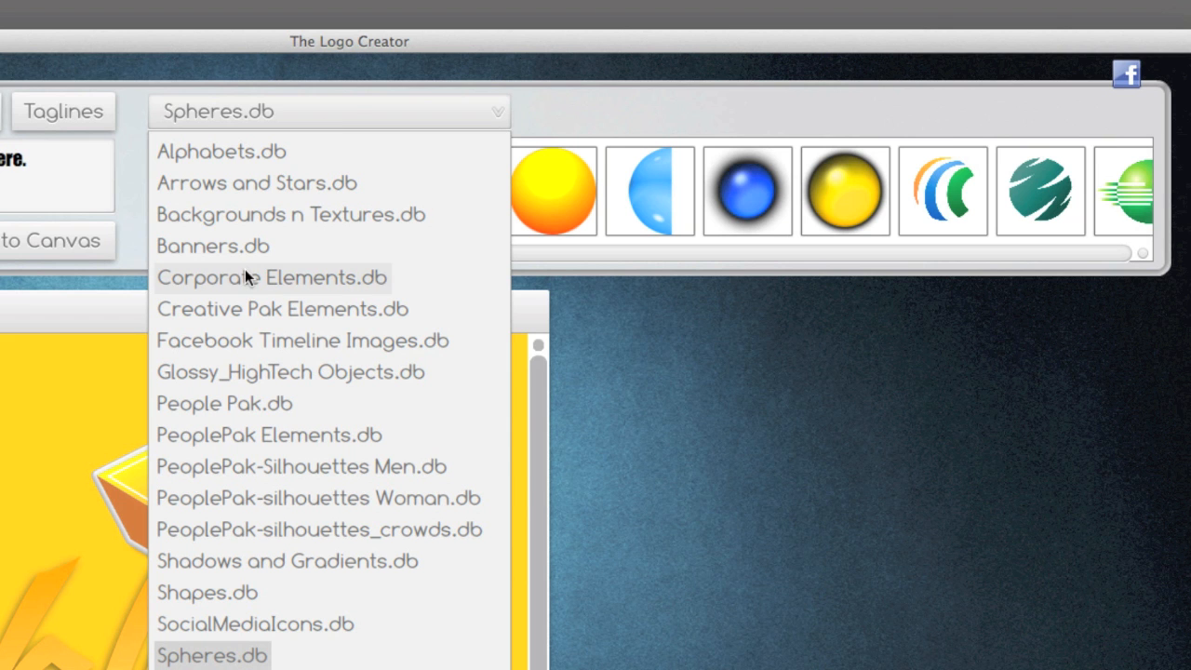
left_click(271, 276)
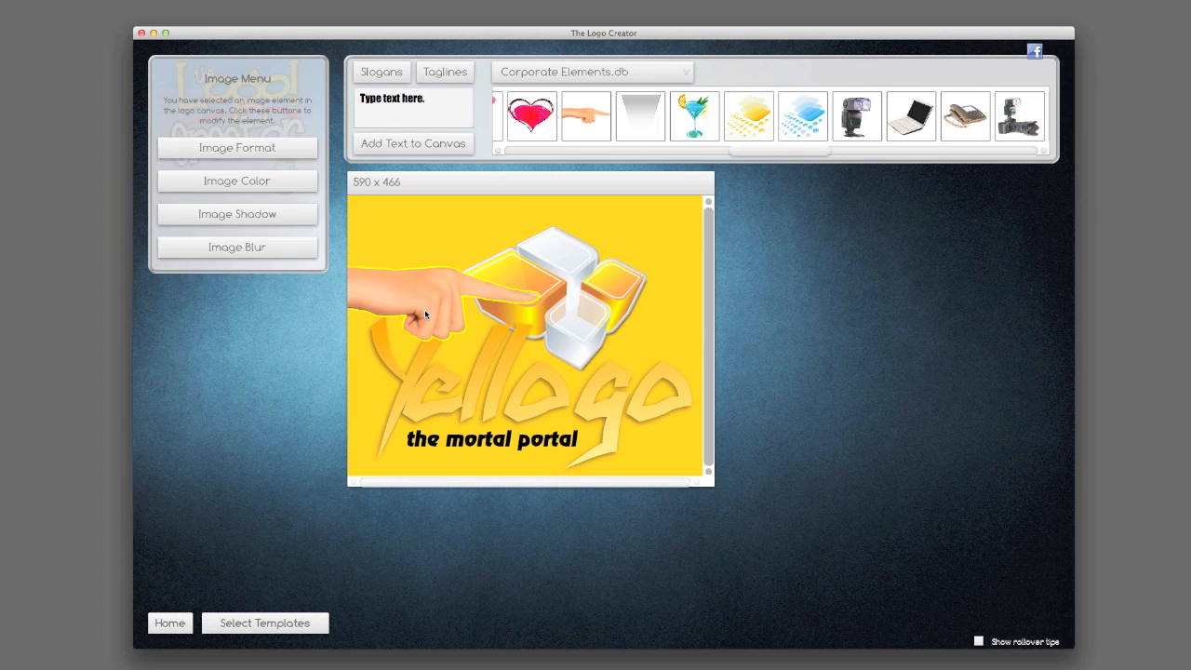
left_click(420, 220)
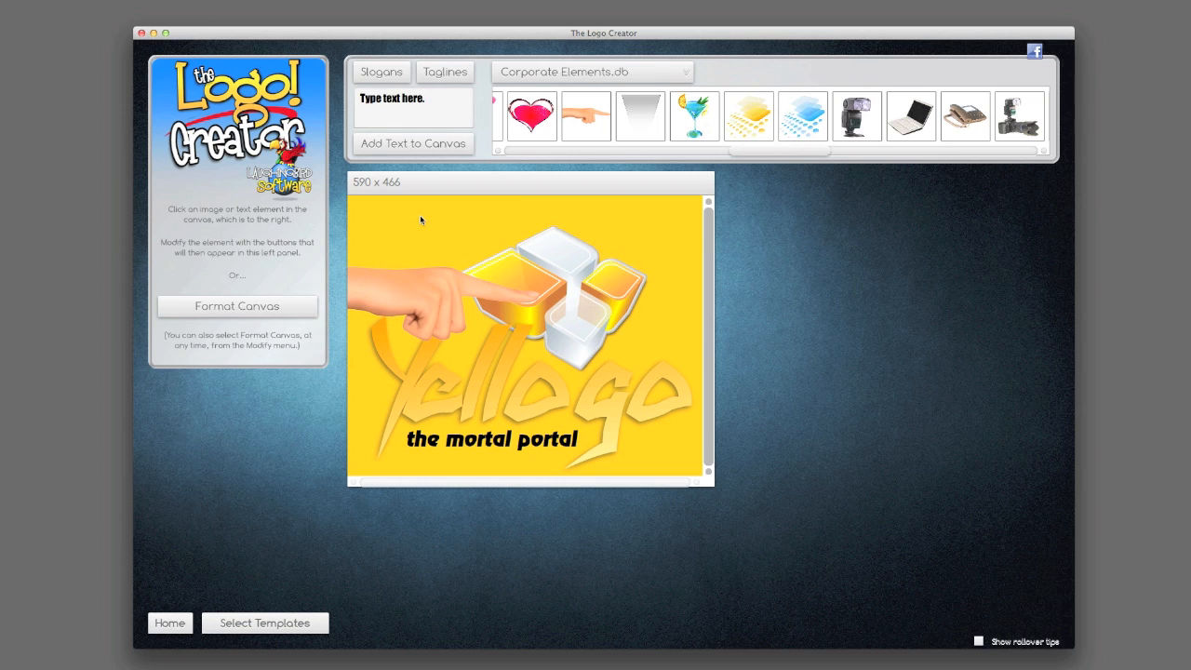
mouse_move(407, 296)
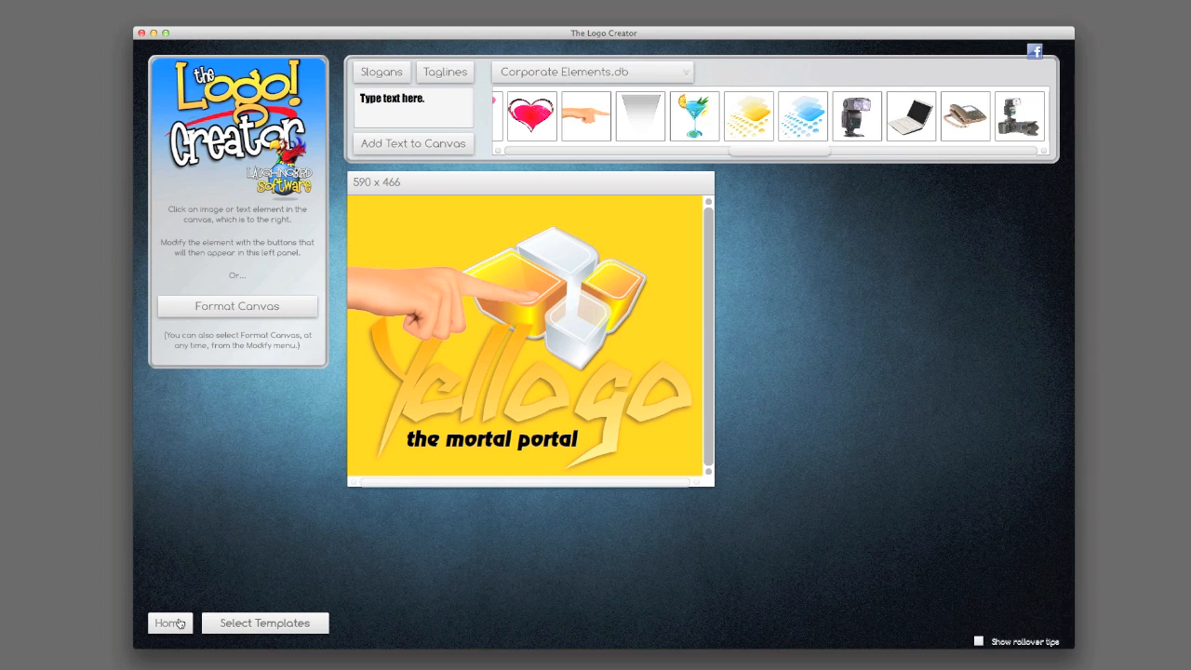
From the welcome screen reach the Laughingbird product page and buy The Logo Creator 6.0 for Mac at $39.95.
left_click(169, 622)
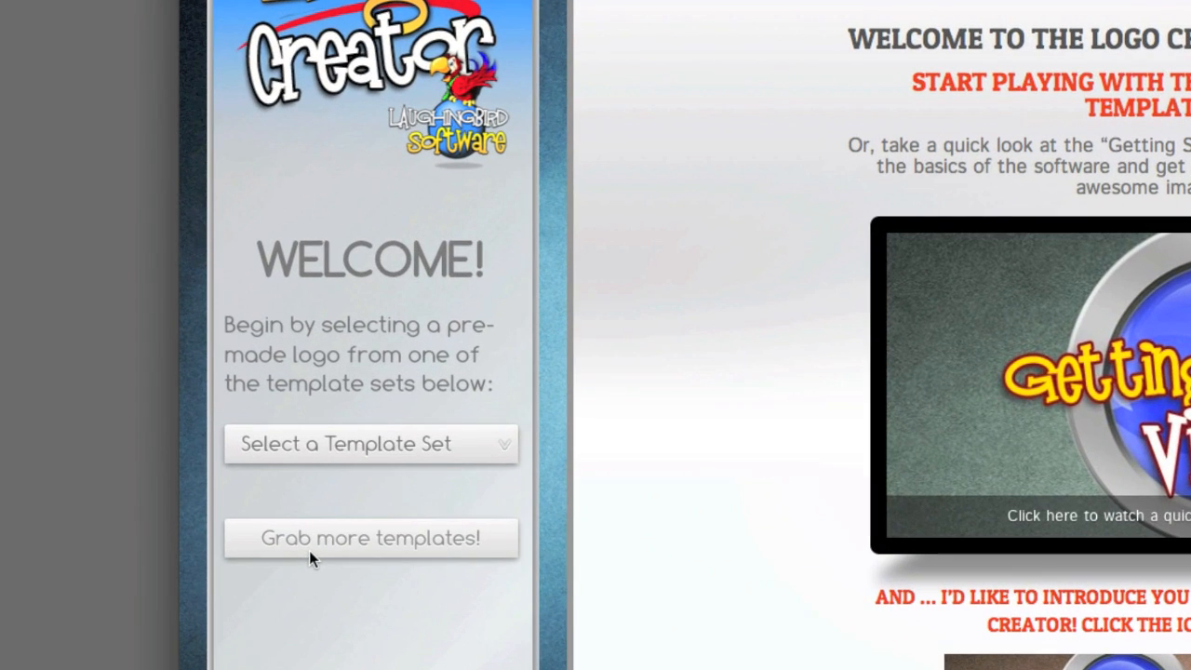
left_click(370, 537)
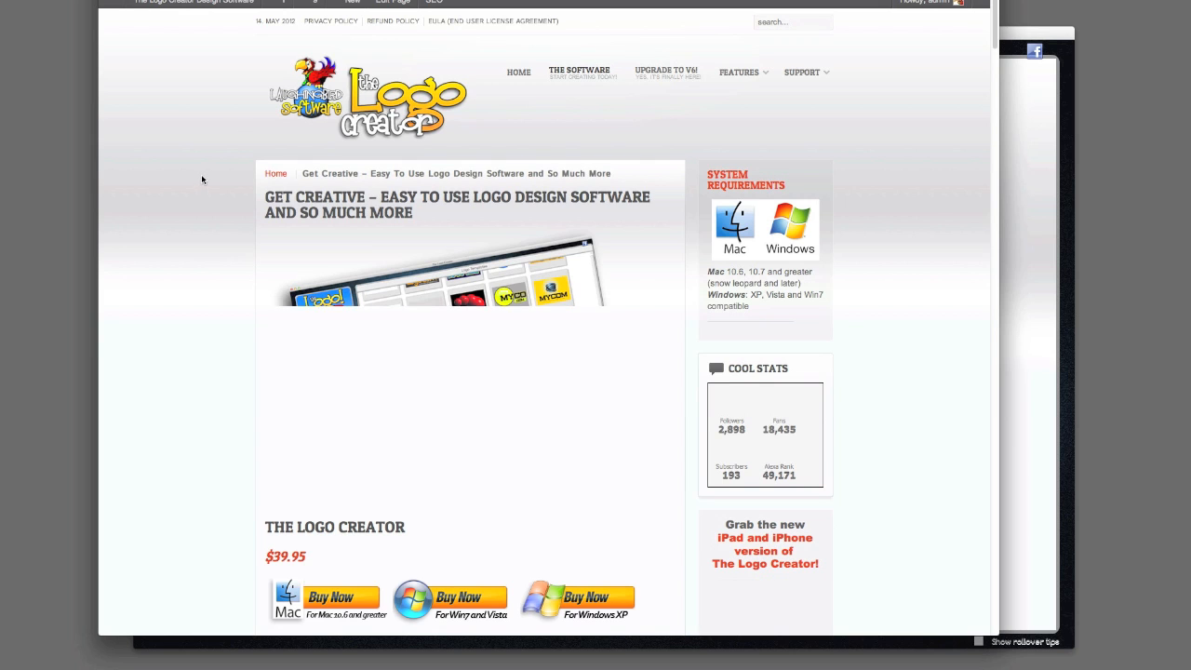
scroll("down", 3)
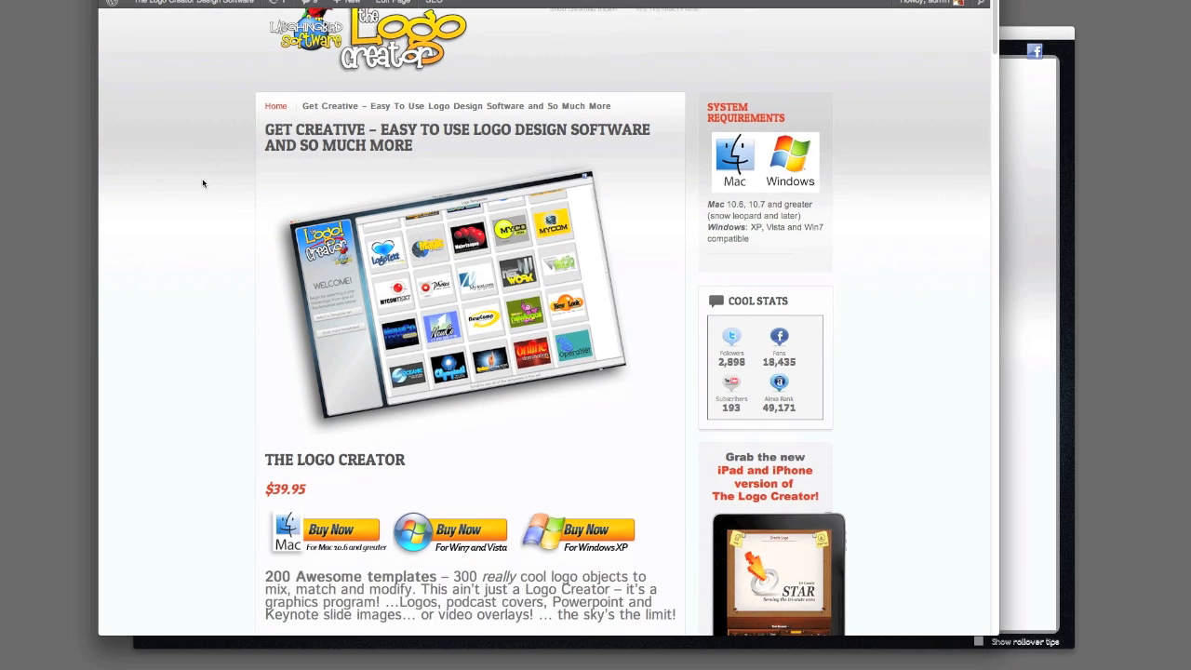
scroll("down", 3)
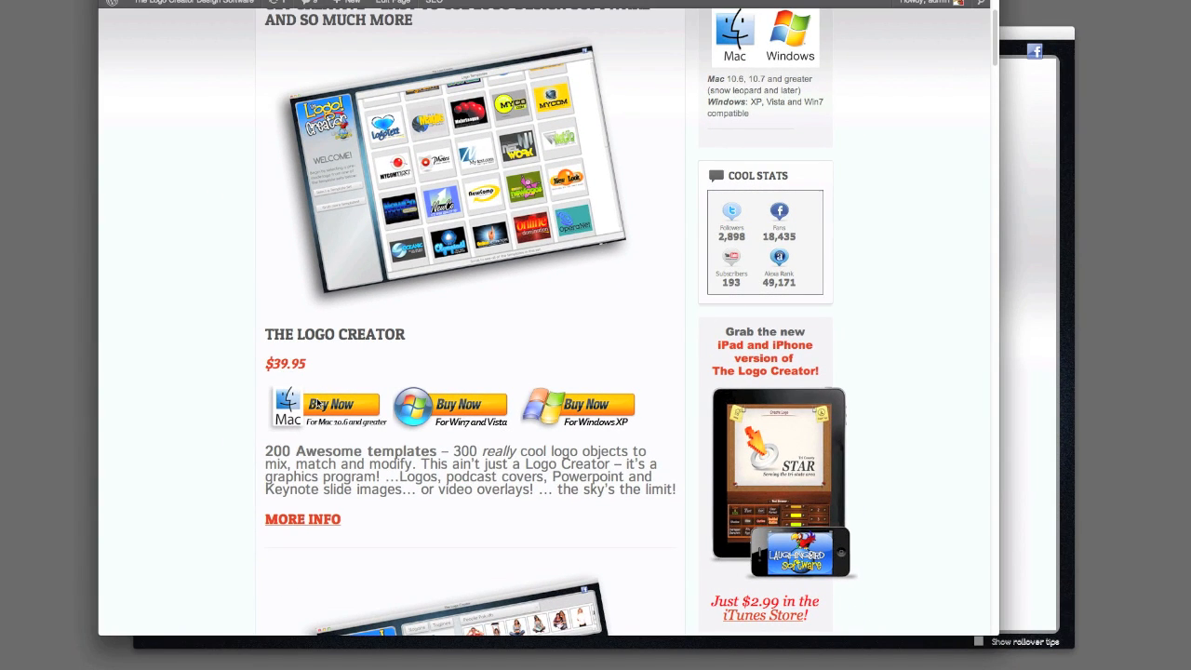
left_click(342, 404)
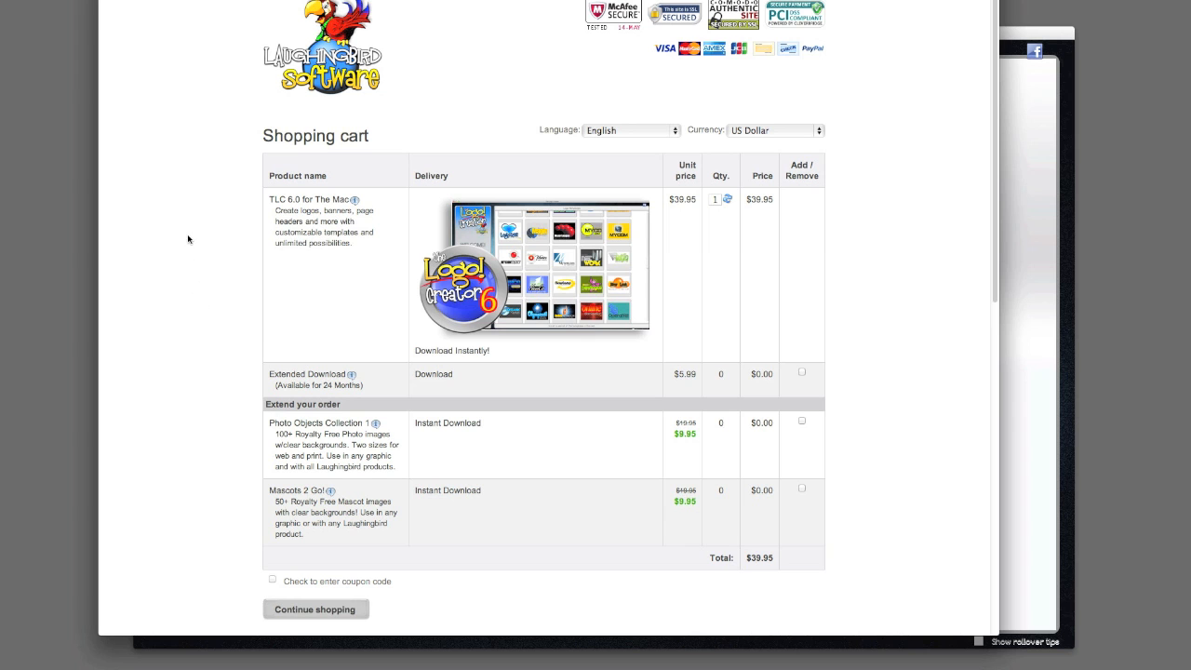
Enter and apply the coupon code so TLC 6.0 for Mac drops from $39.95 to $19.95.
scroll("down", 3)
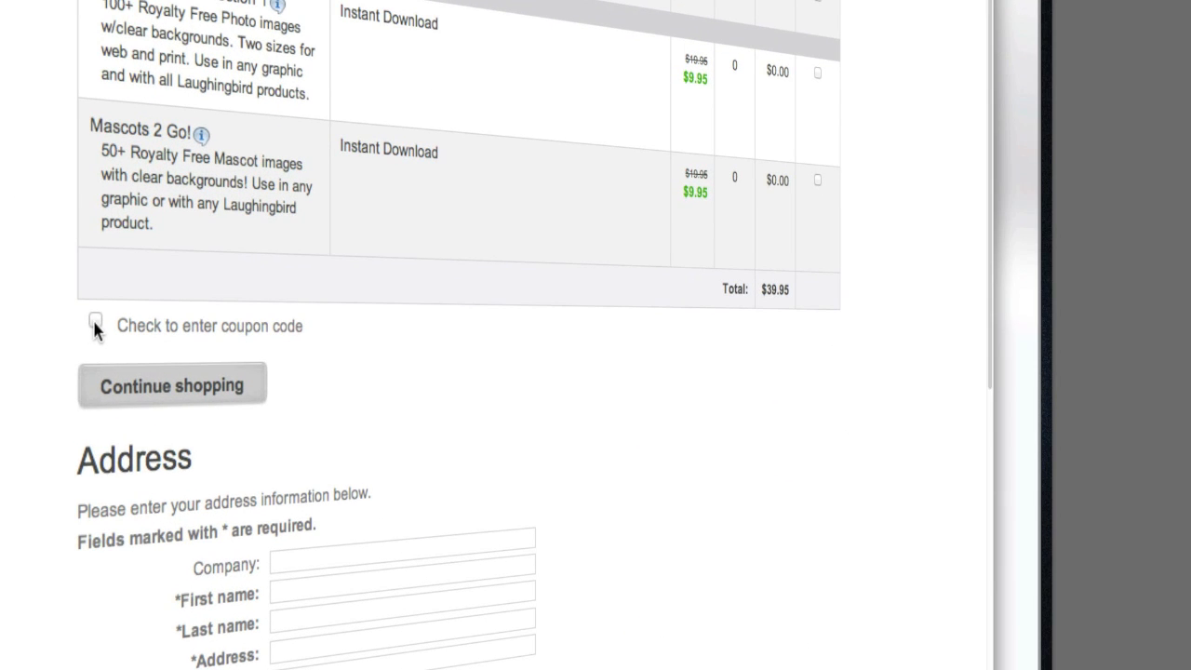
left_click(97, 324)
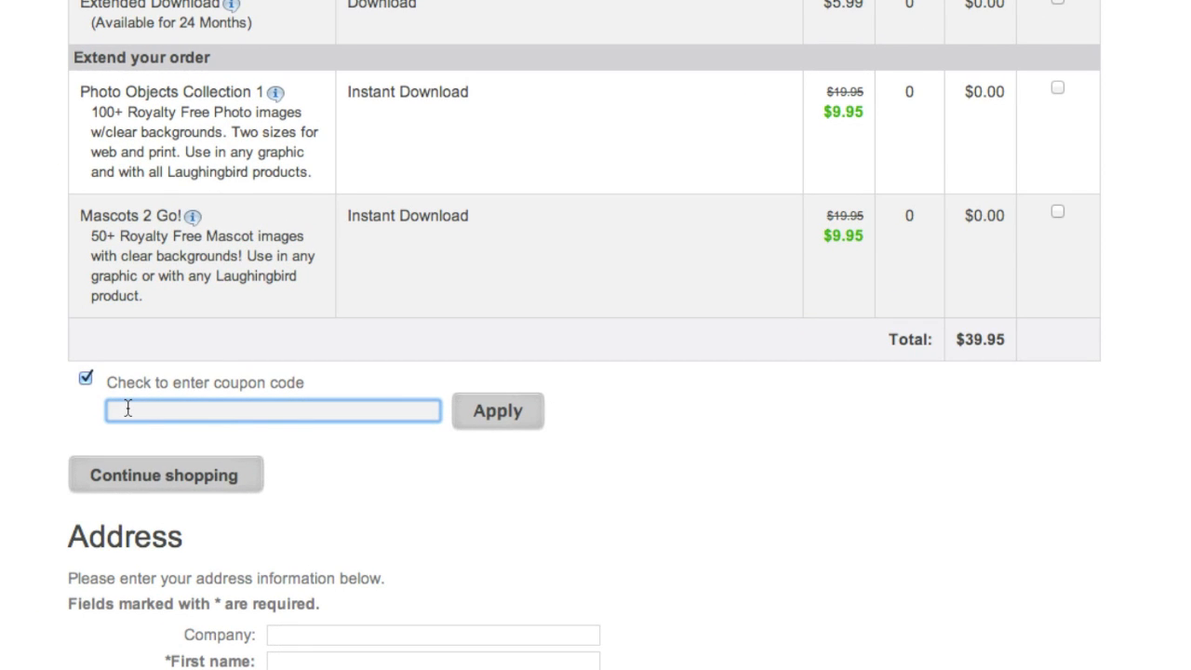
scroll("up", 3)
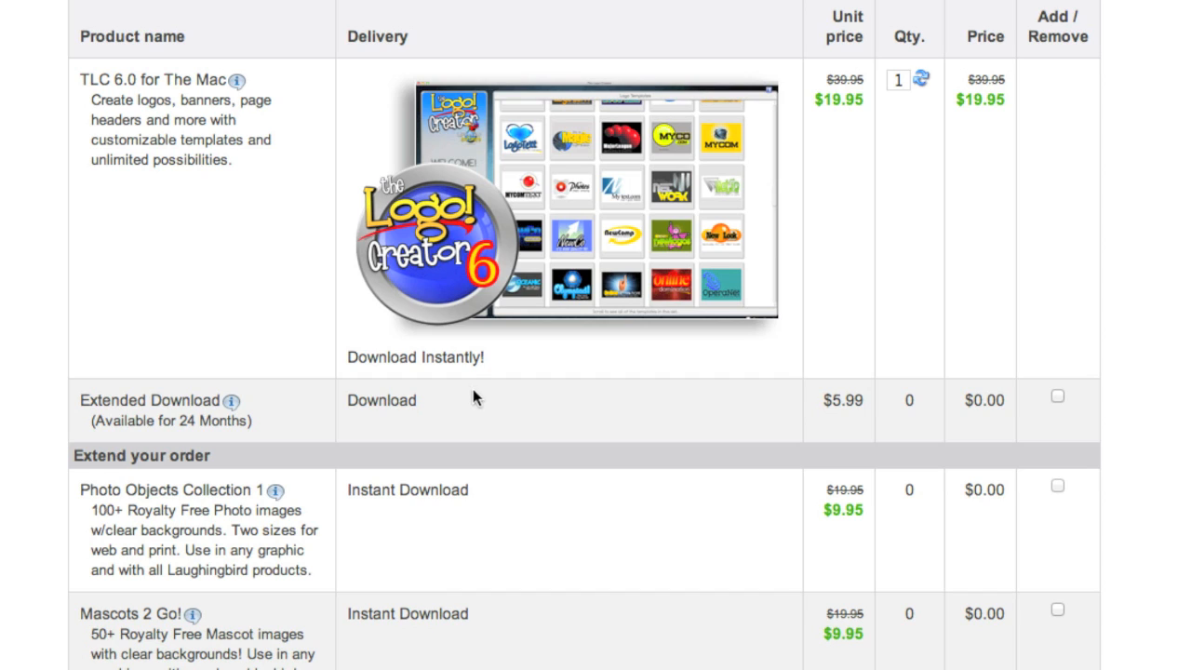
mouse_move(802, 78)
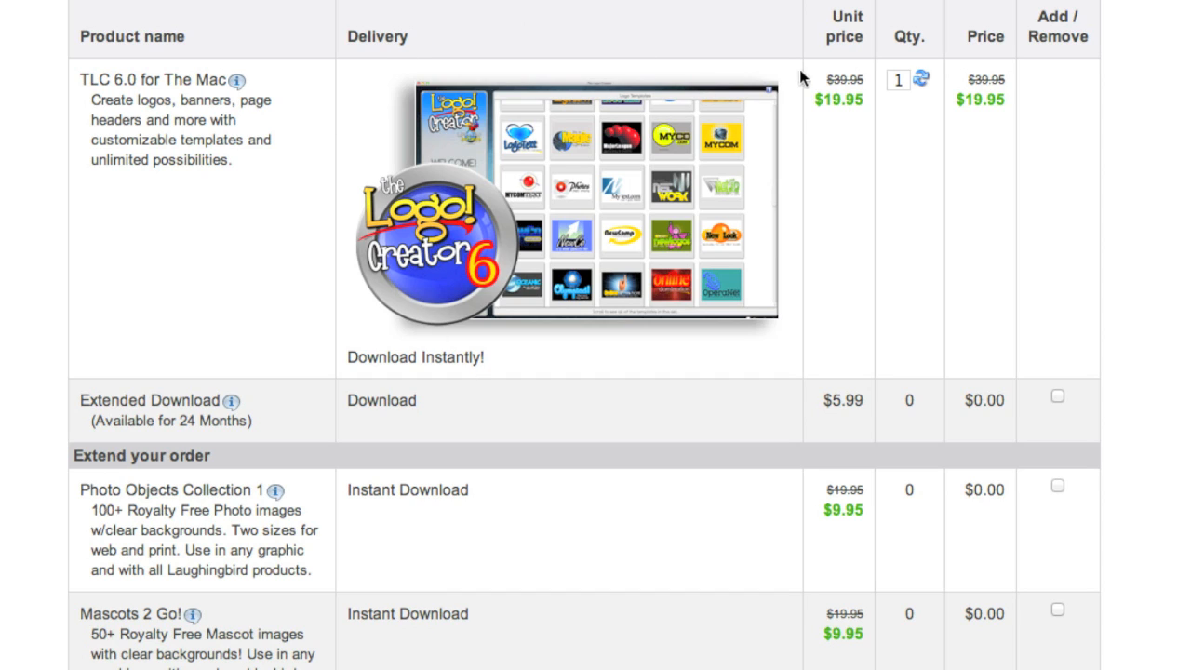
mouse_move(830, 101)
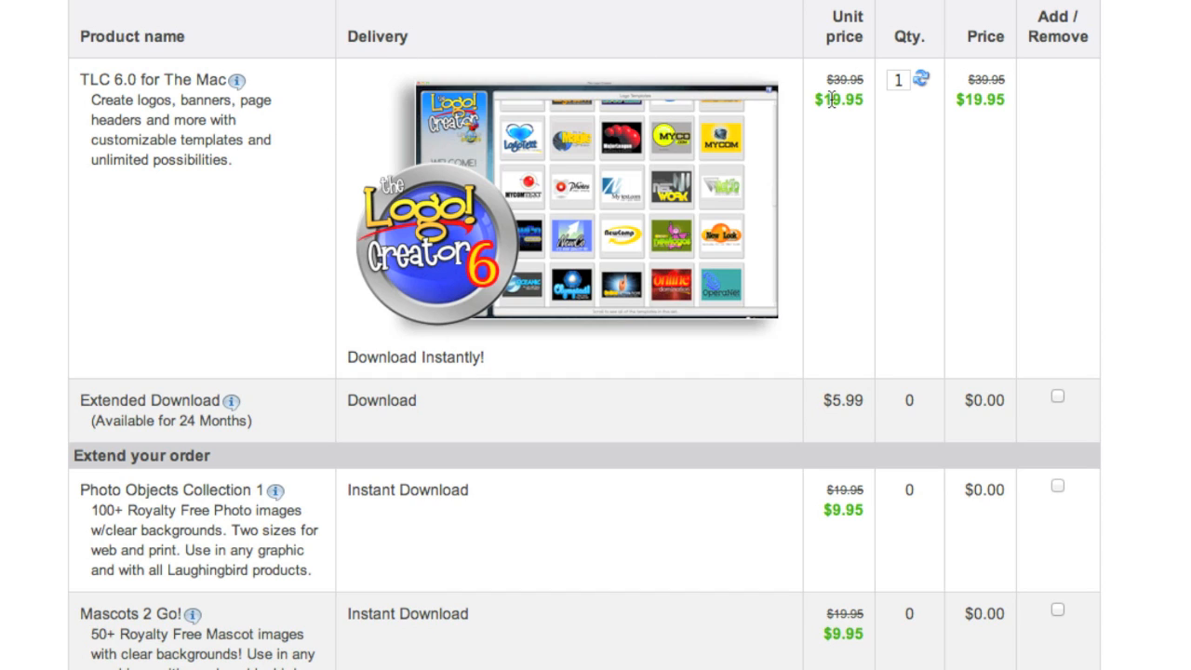
mouse_move(832, 100)
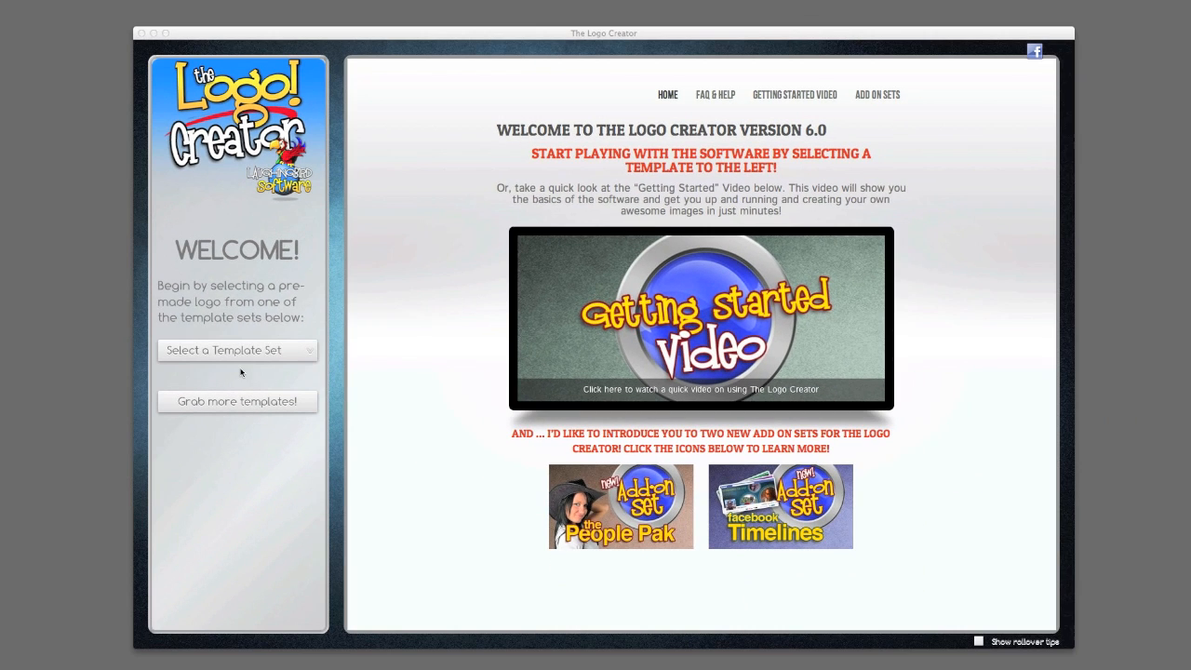
mouse_move(379, 420)
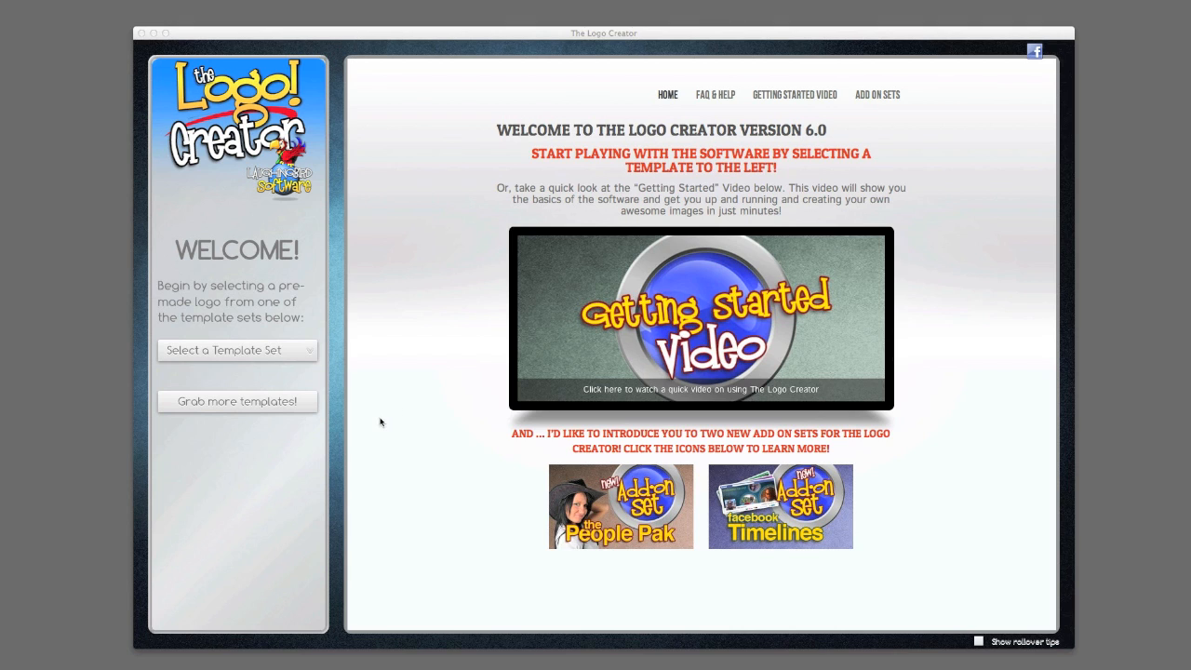